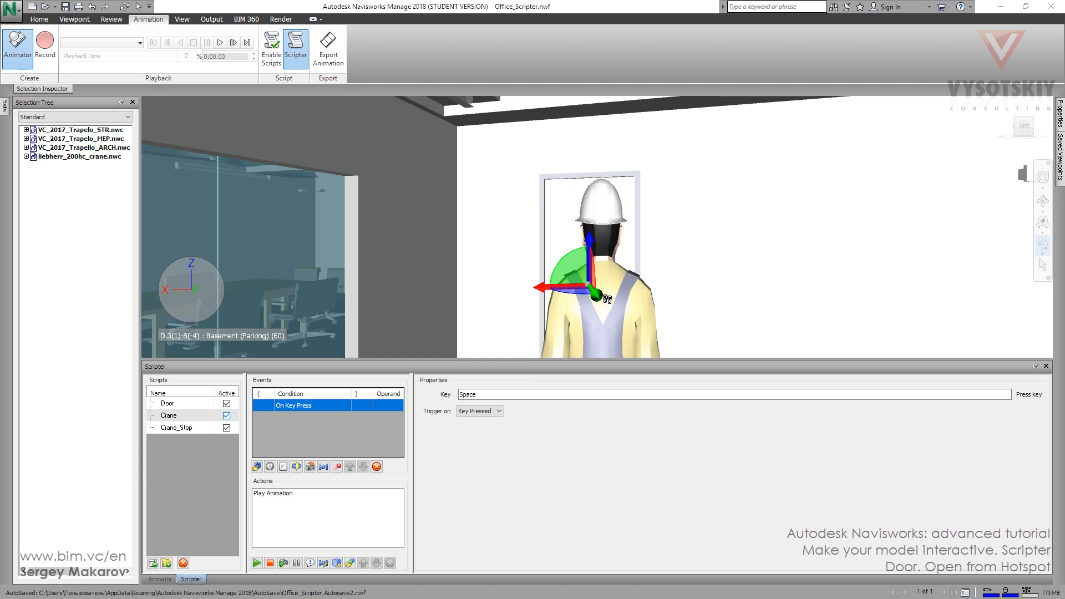
- Select the Door script to show its On Collision event and collision settings
click(167, 402)
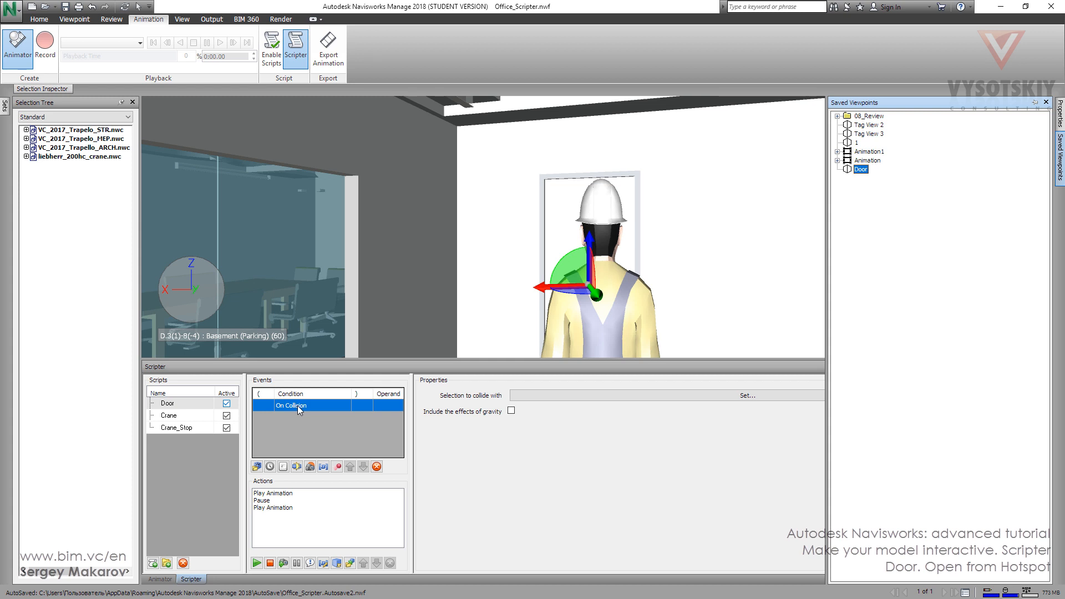
mouse_move(1044, 164)
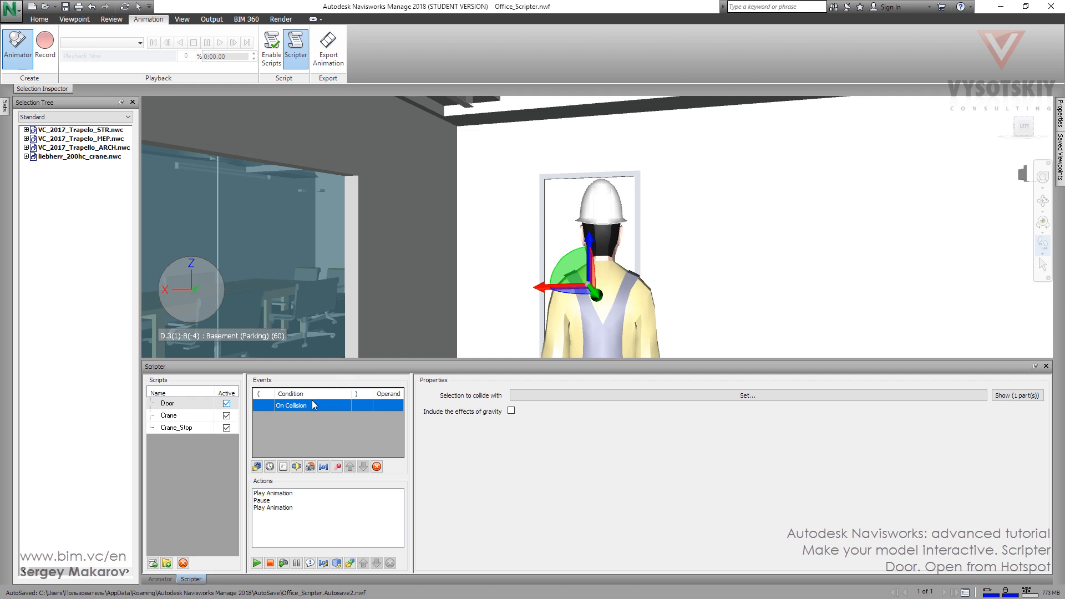
- Remove the On Collision event and add an On Hotspot event to the Door script
click(376, 467)
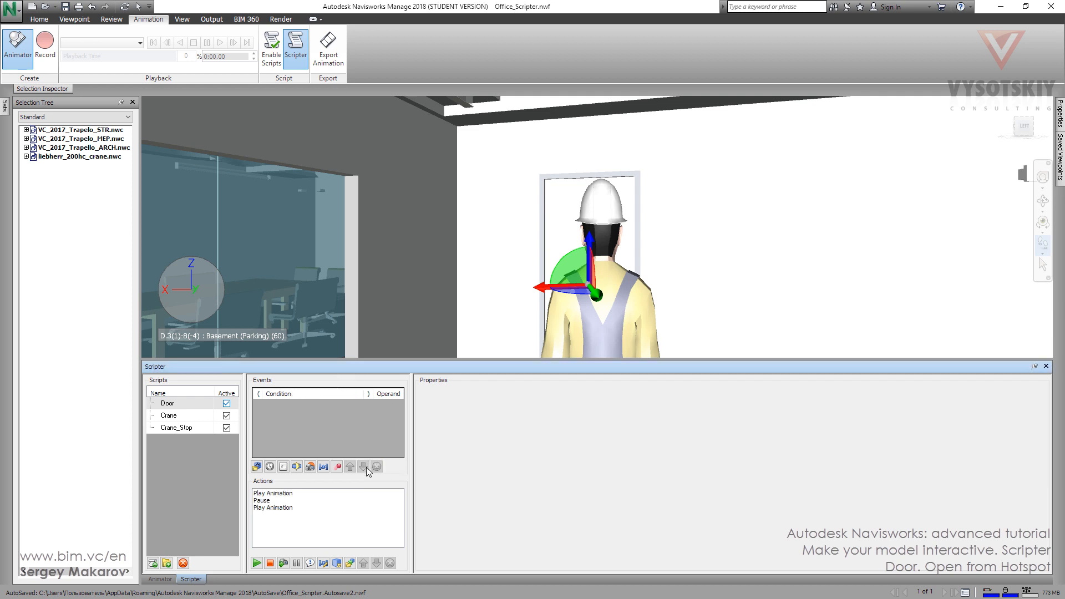
mouse_move(310, 466)
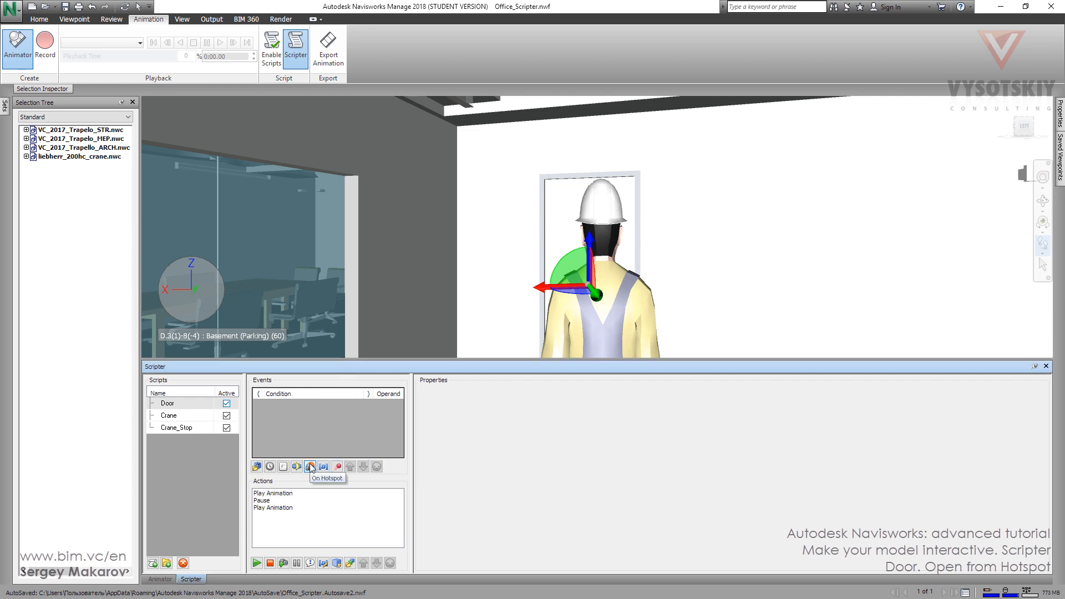
click(310, 465)
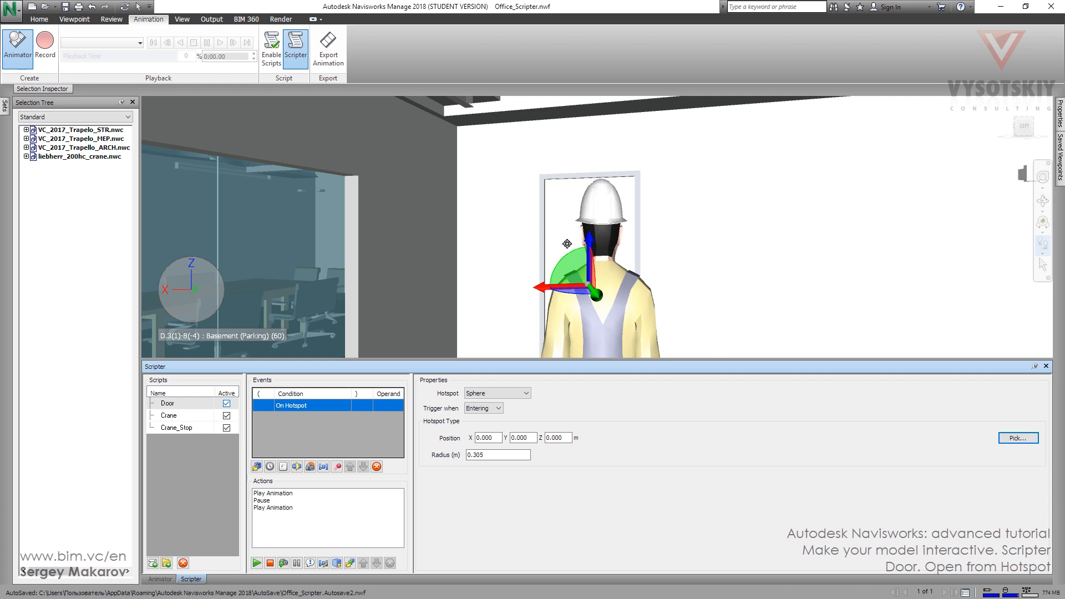
- Pick the hotspot sphere's position near the door and set its radius to 1.2 m
click(1017, 438)
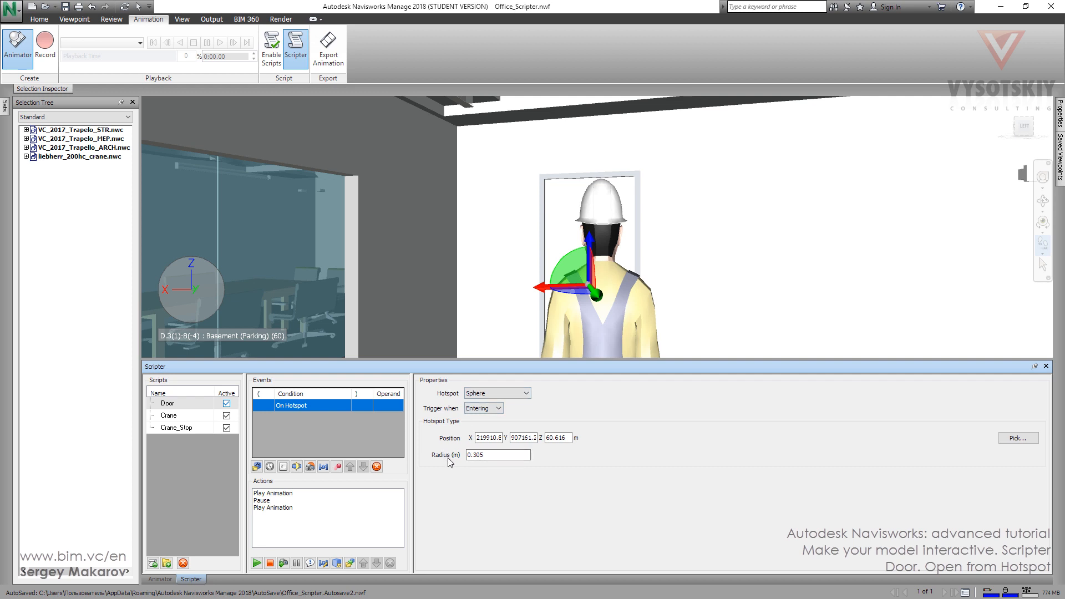
click(498, 455)
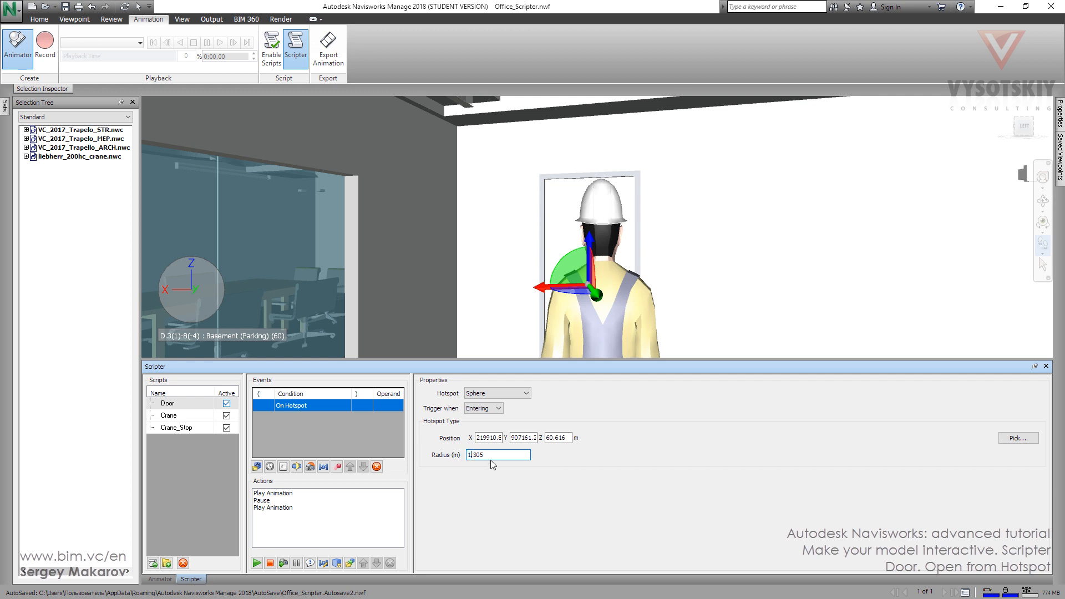
text(1.2)
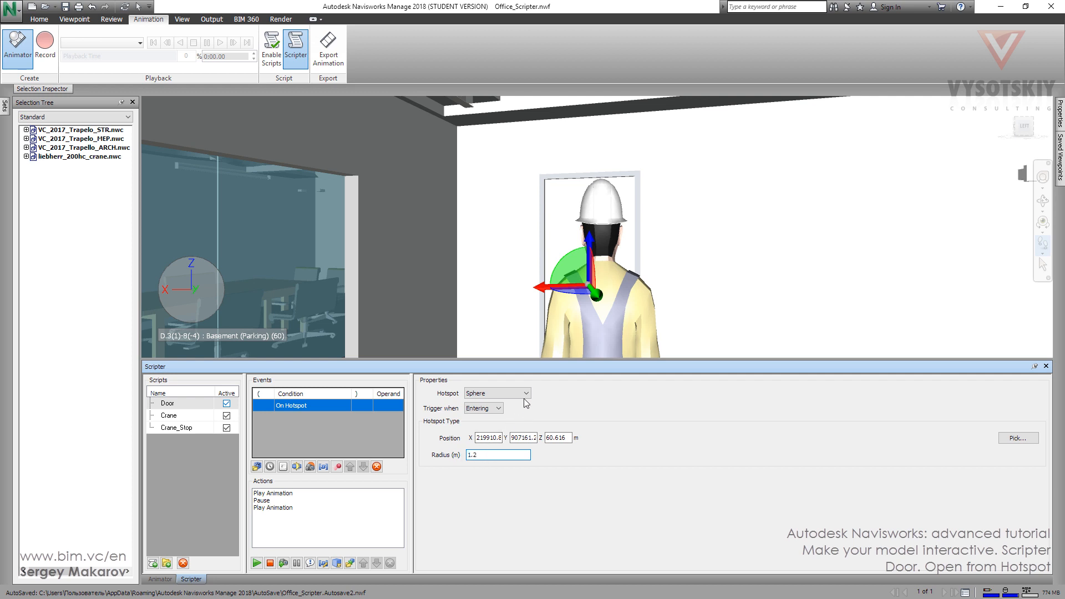
click(524, 393)
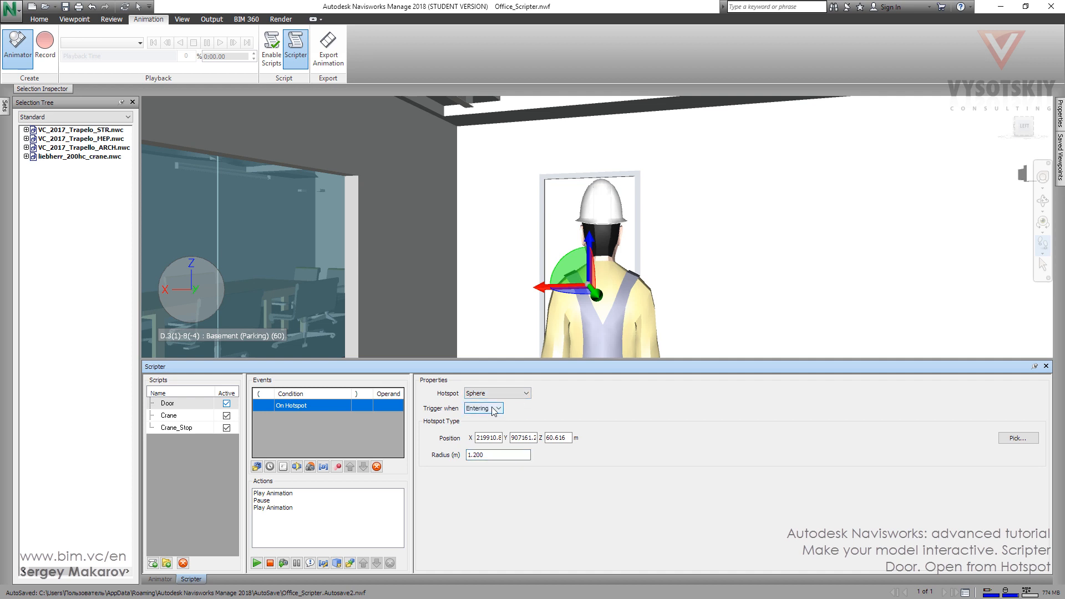
- Change the hotspot's Trigger when condition from On Entering to In Range
click(498, 408)
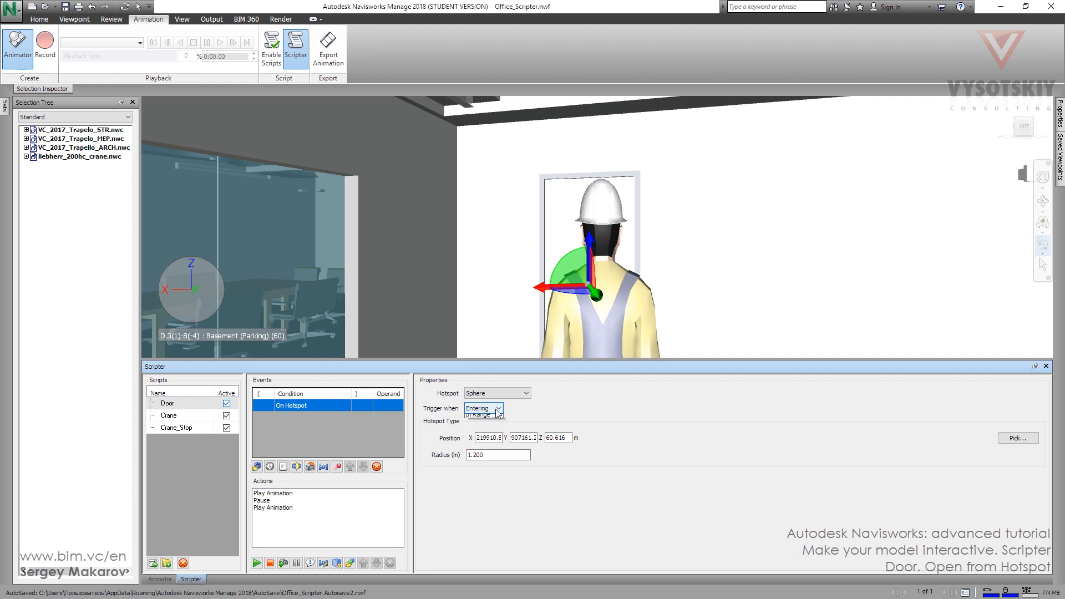
click(500, 408)
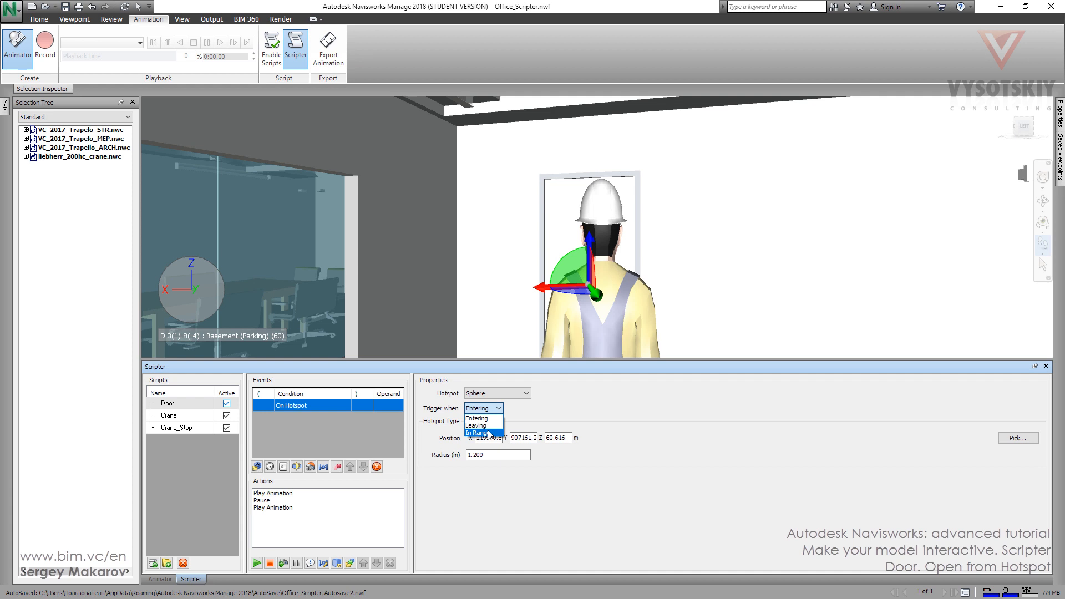
click(478, 433)
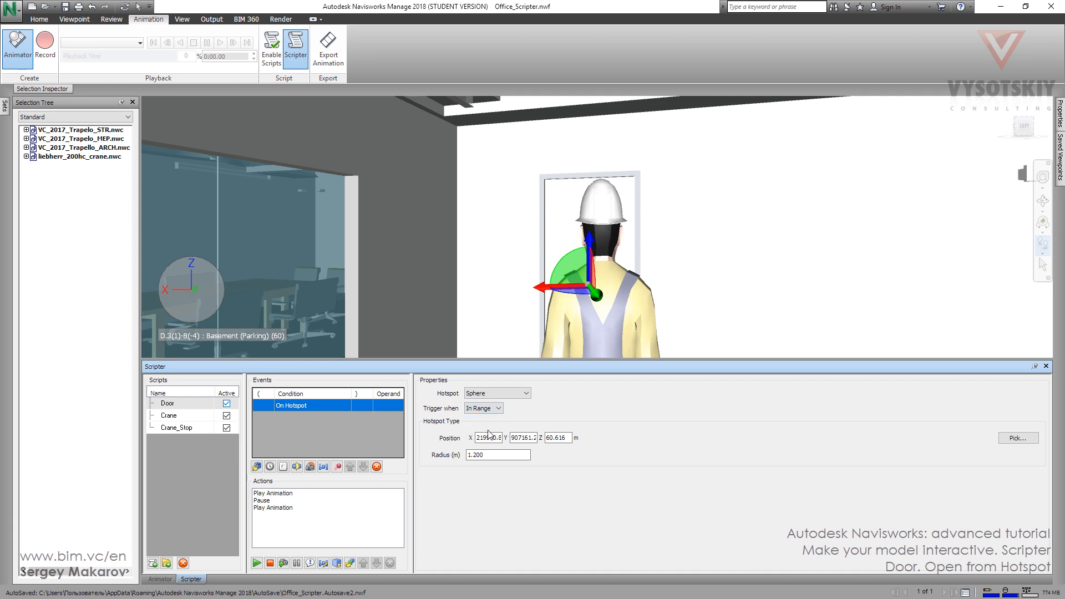
click(529, 392)
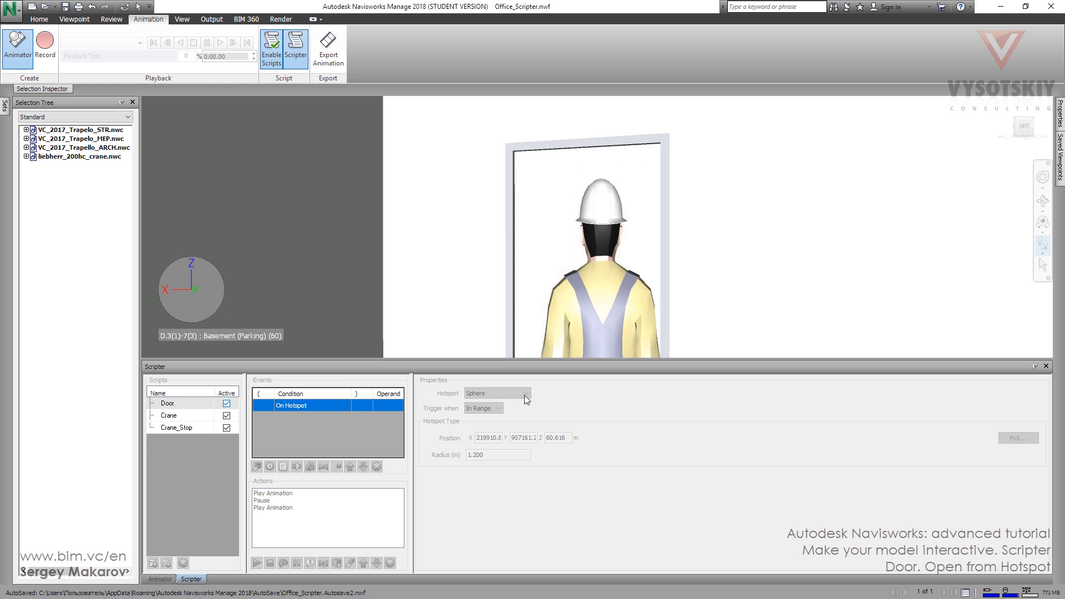
mouse_move(250, 408)
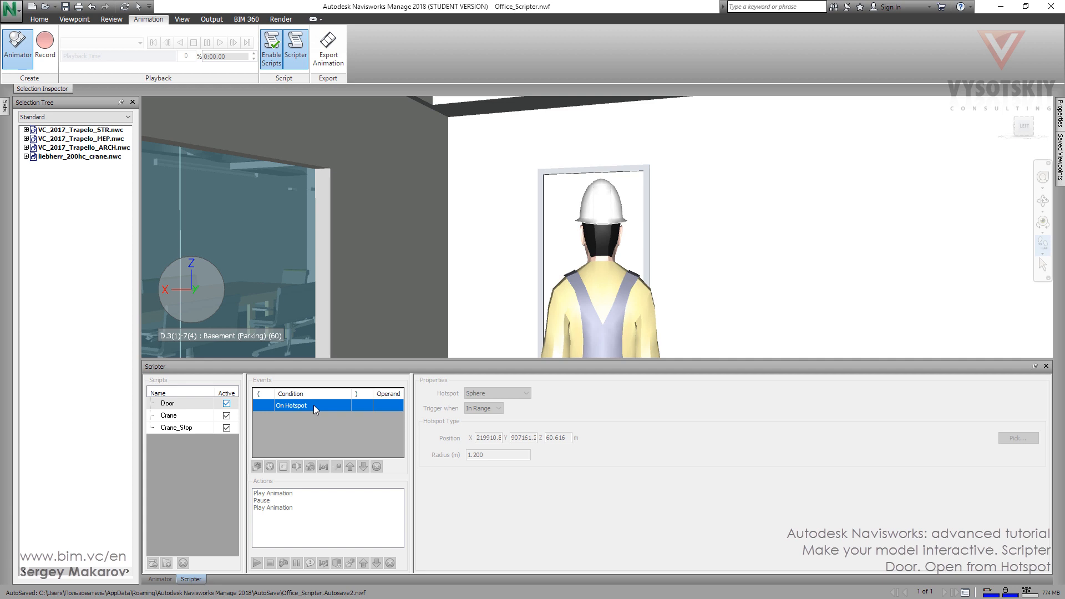
mouse_move(1022, 378)
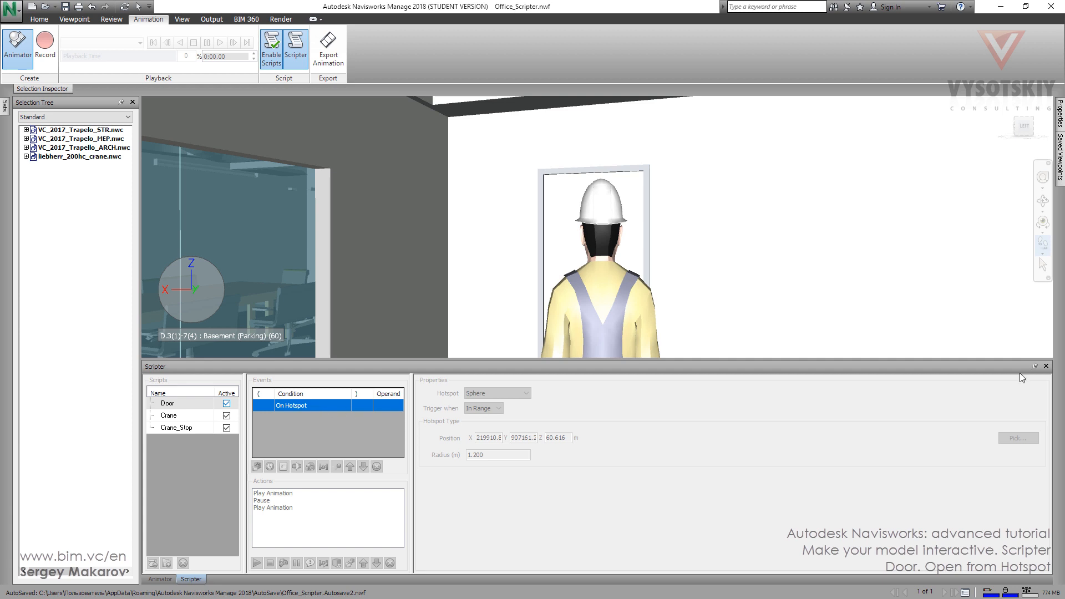